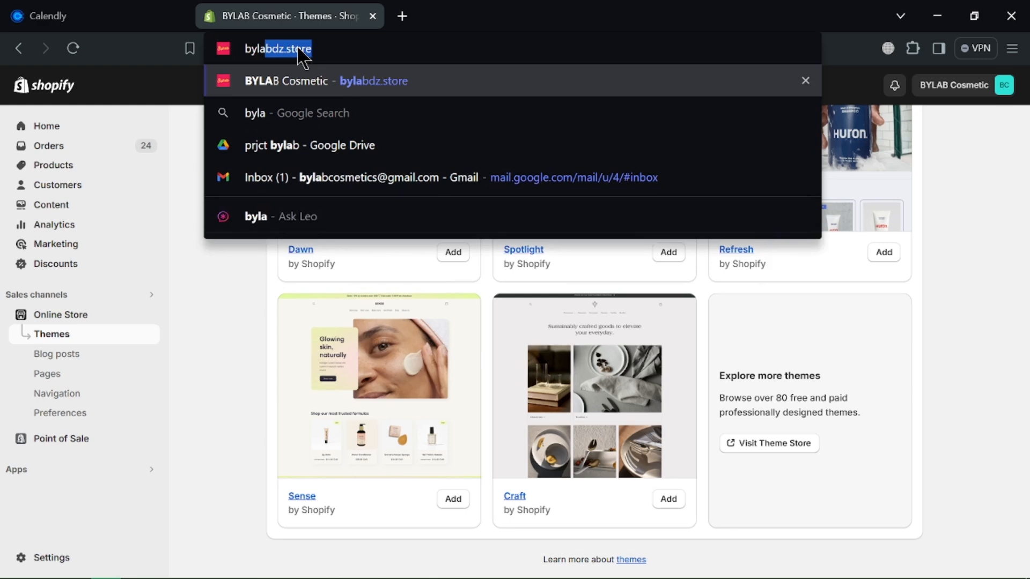
Step: Show the Calendly Event types page with EVEEEENT, EVENT, EVENT FOR TUTO and 30 Minute Meeting
left_click(66, 16)
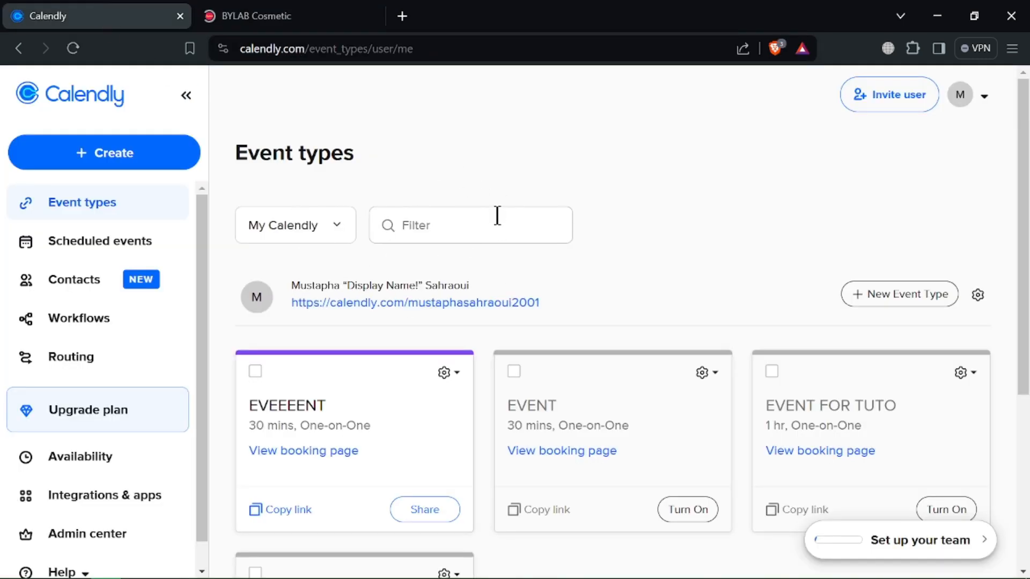
scroll("down", 3)
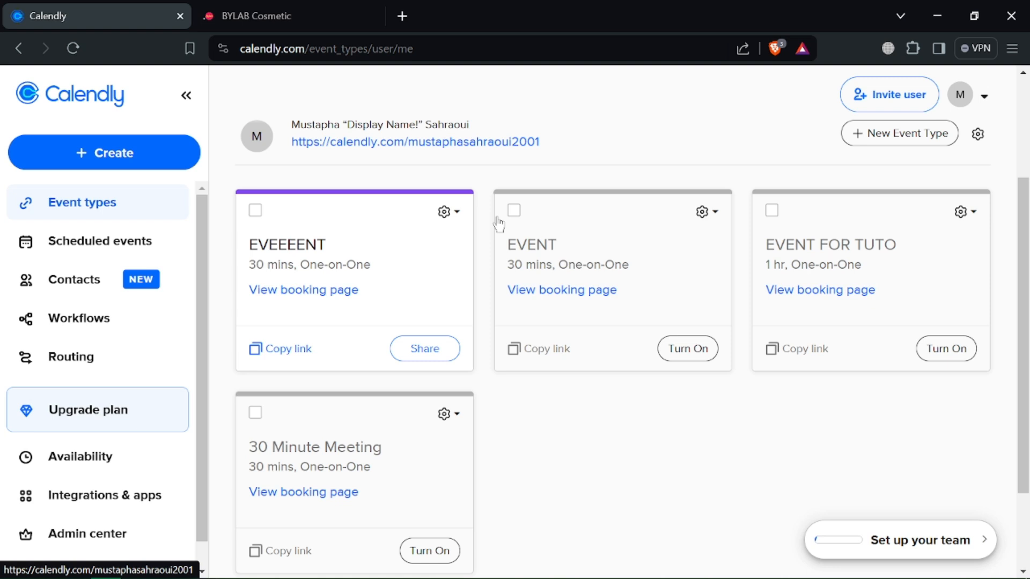
scroll("down", 3)
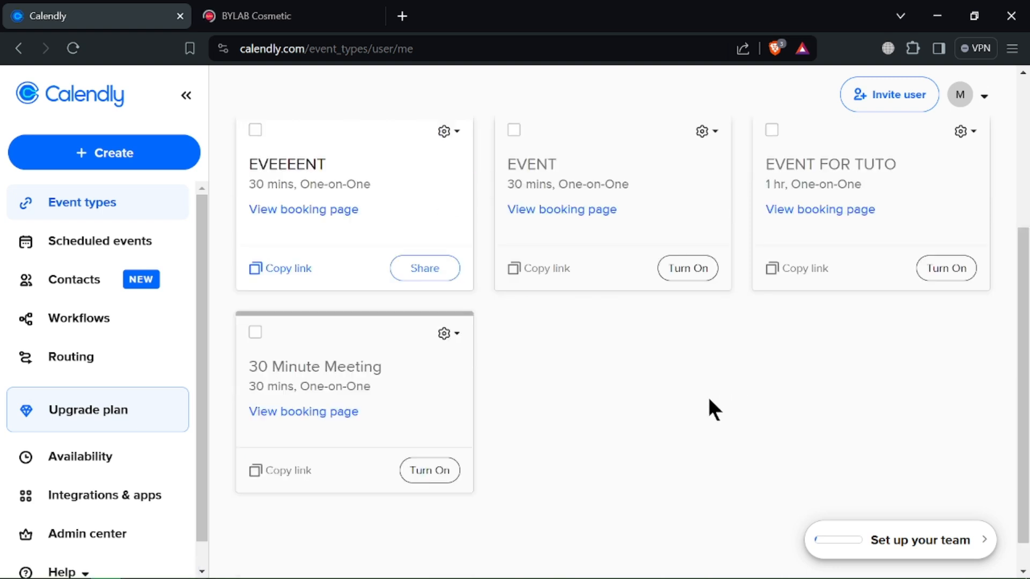
mouse_move(959, 124)
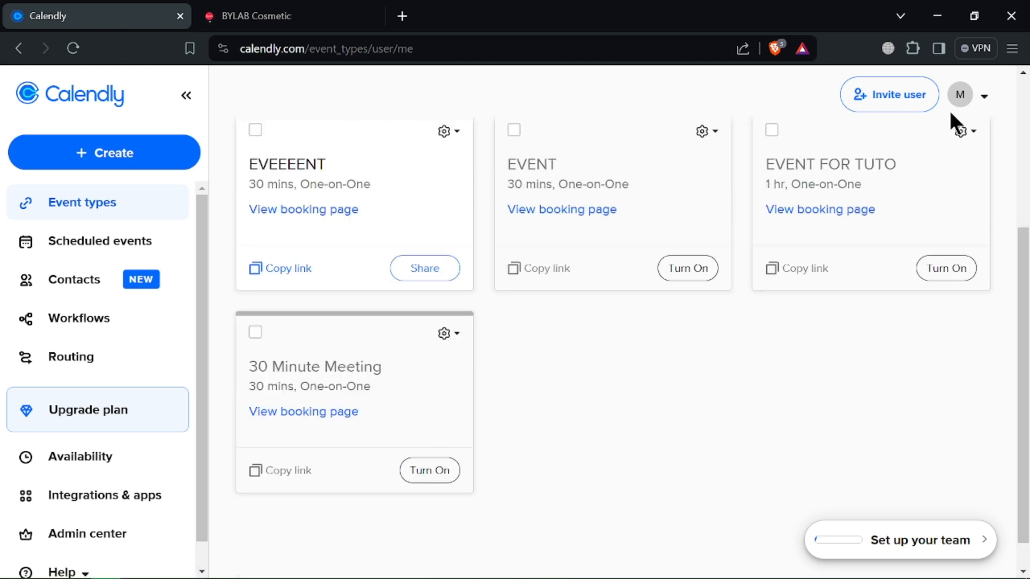
Step: Reach Calendar sync from the account menu and remove the connected Google Calendar account
left_click(968, 95)
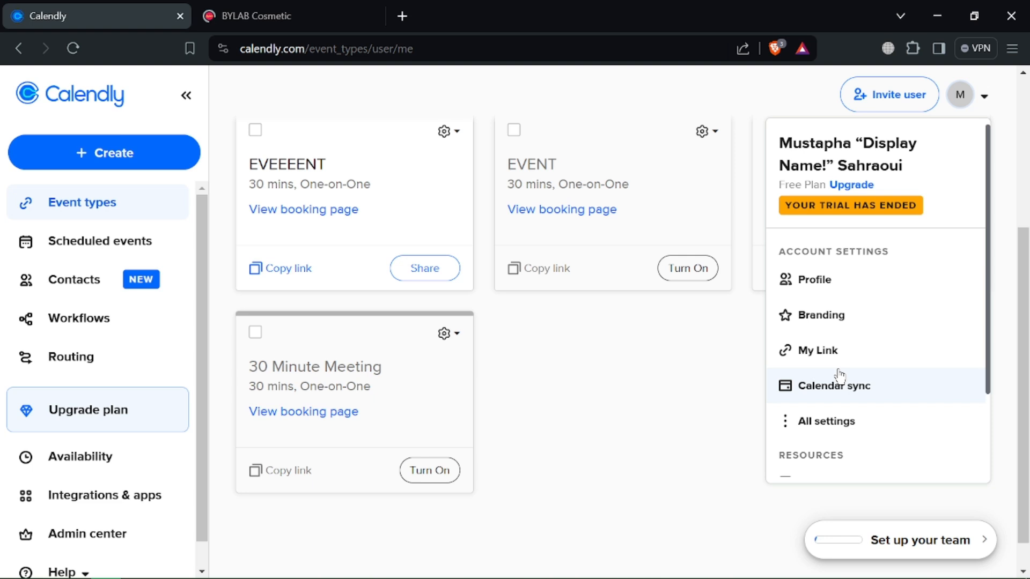
scroll("down", 3)
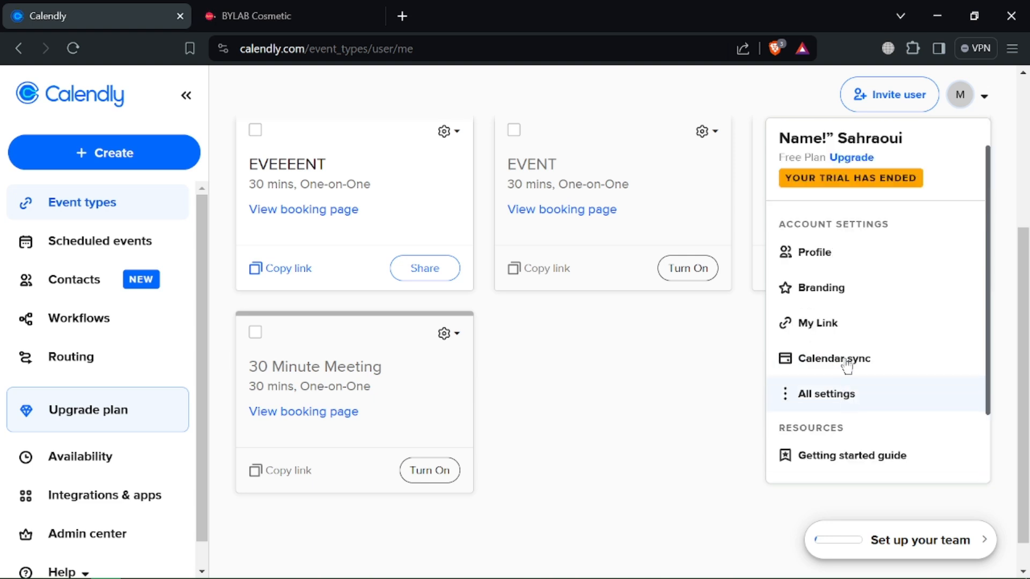
left_click(833, 358)
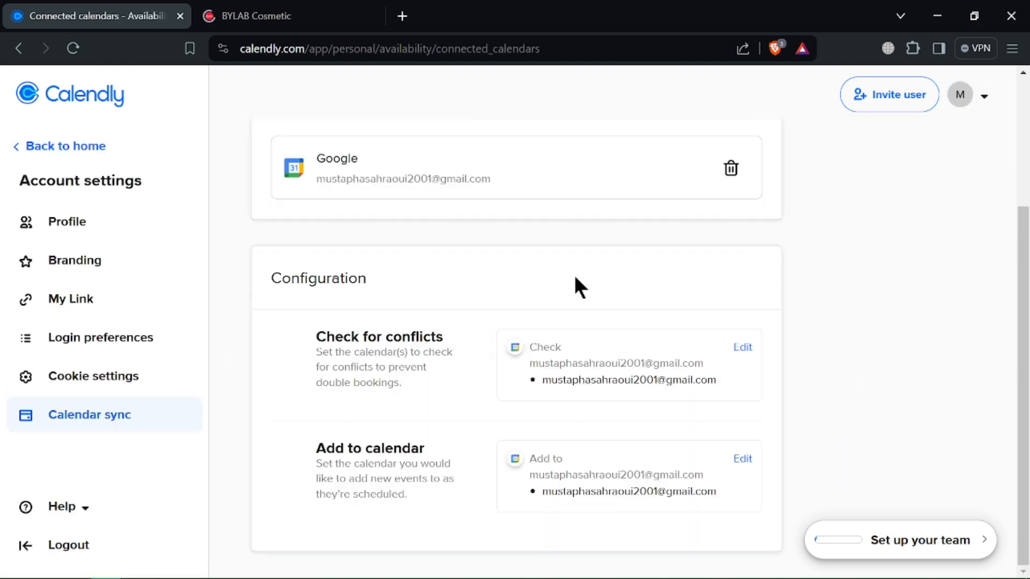
scroll("up", 3)
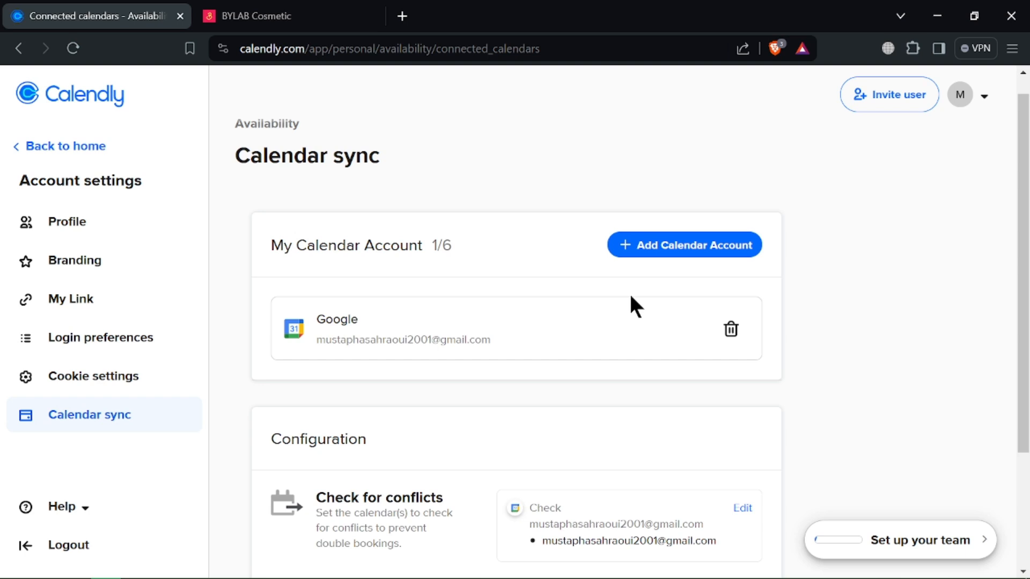
mouse_move(526, 348)
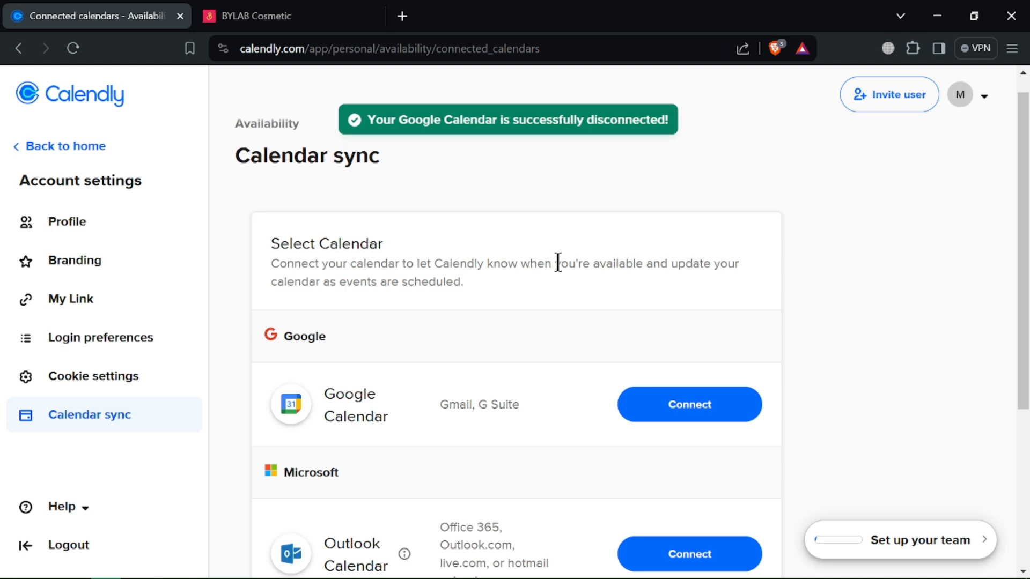
scroll("down", 3)
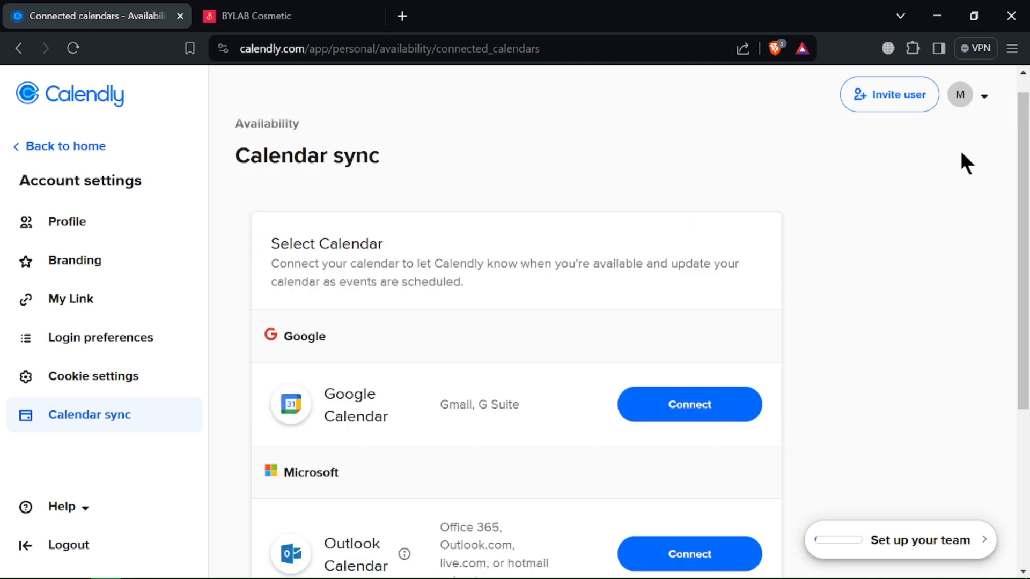
Step: Return to Calendar sync and start connecting Google Calendar
left_click(960, 94)
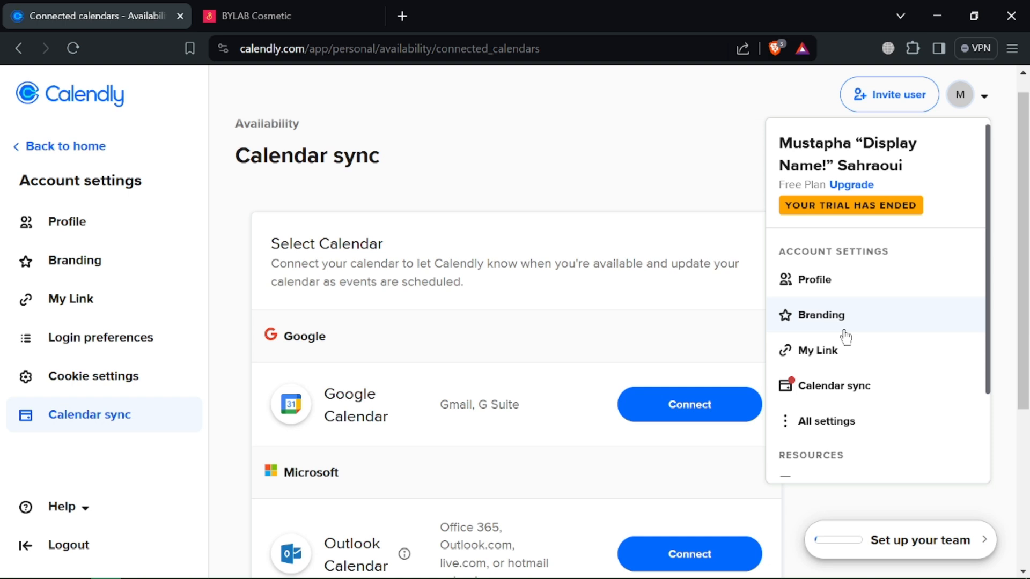
mouse_move(836, 391)
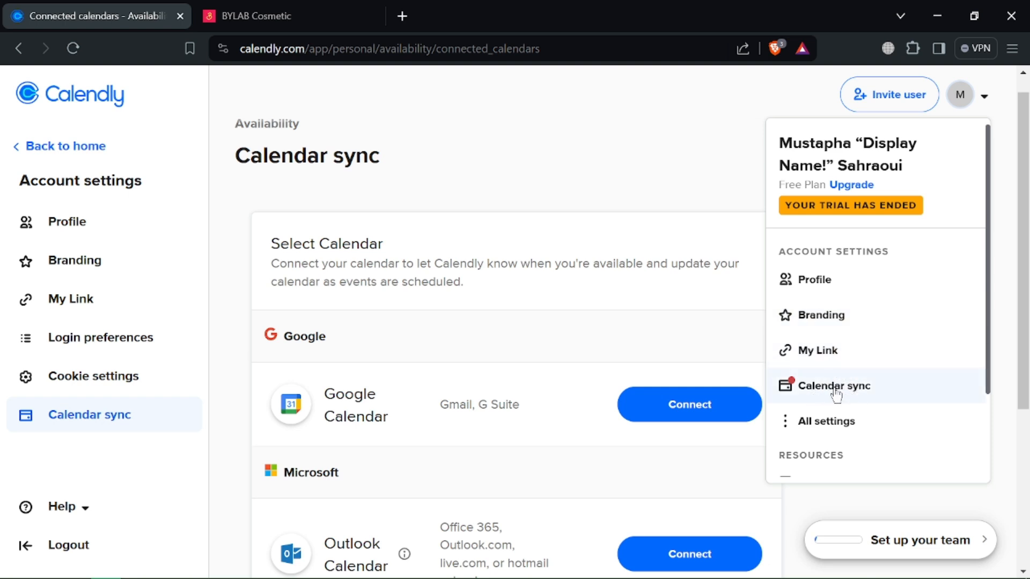
left_click(835, 385)
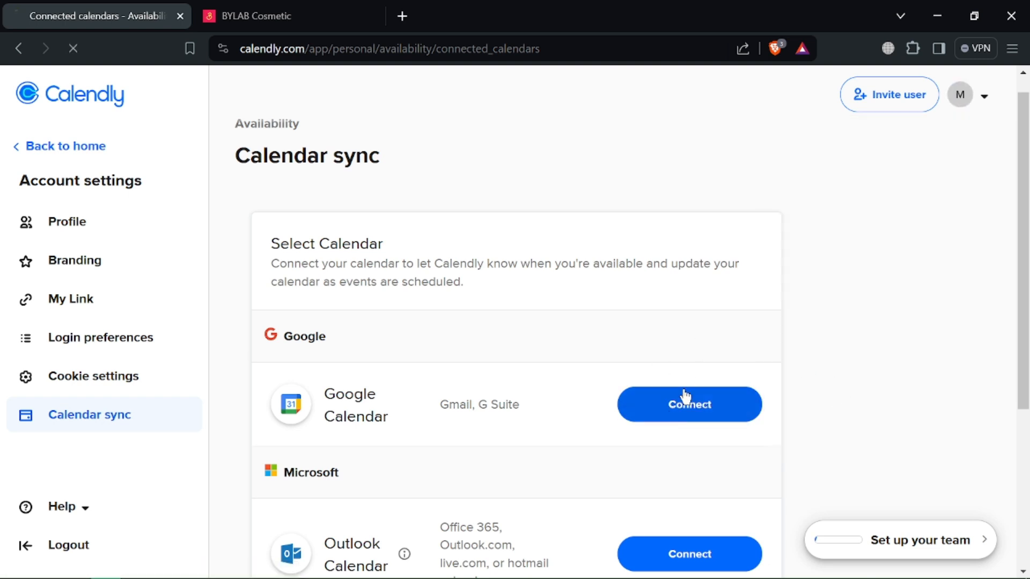
left_click(689, 404)
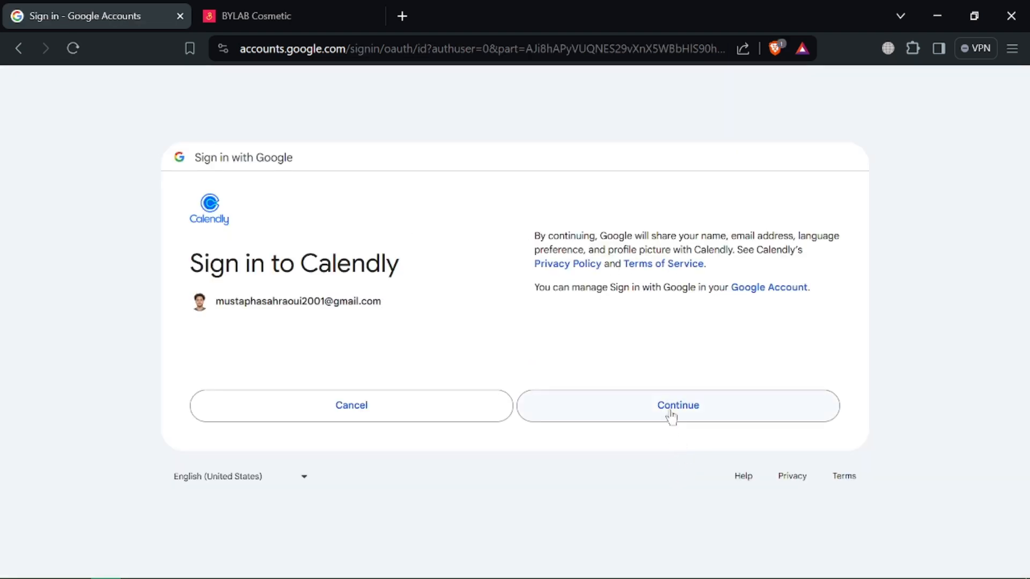
Step: Continue through Google sign-in and allow Calendly access to the calendars
left_click(677, 406)
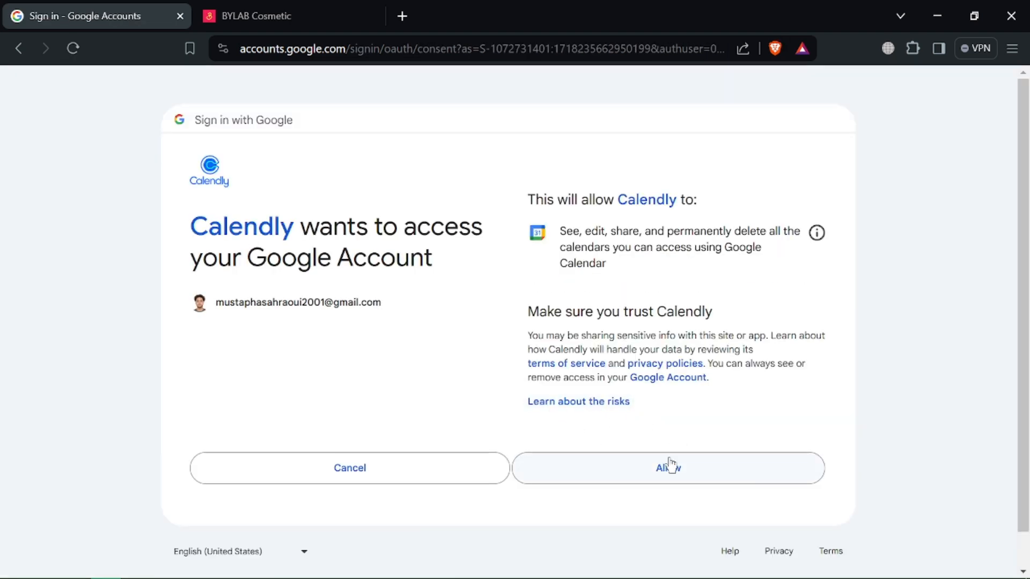
left_click(668, 468)
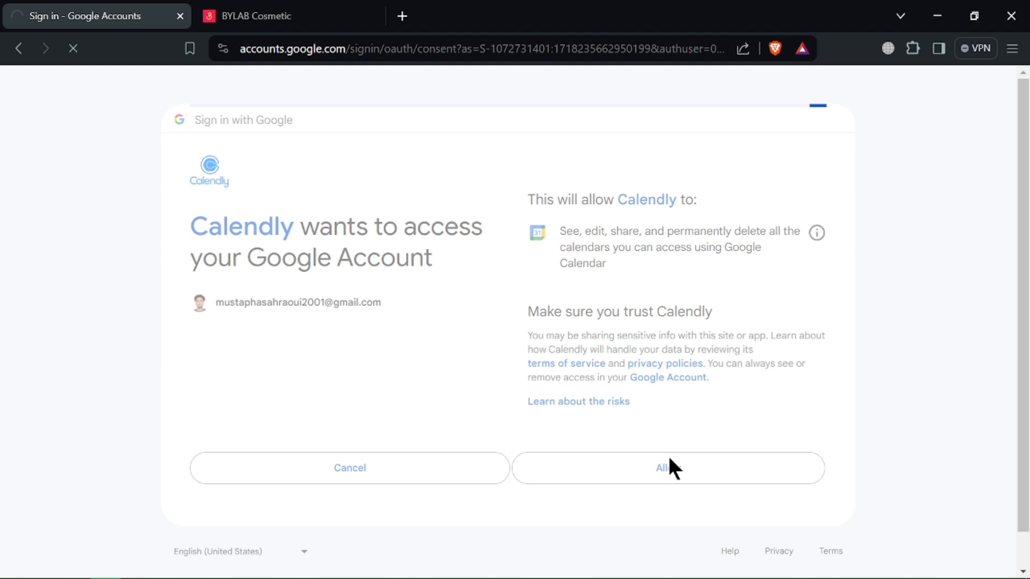
left_click(666, 468)
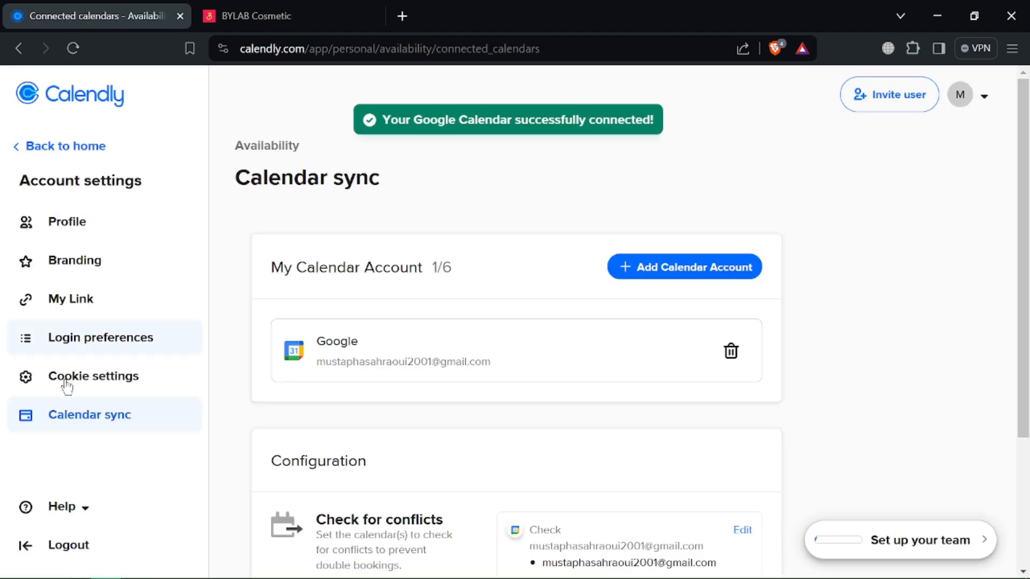
scroll("down", 3)
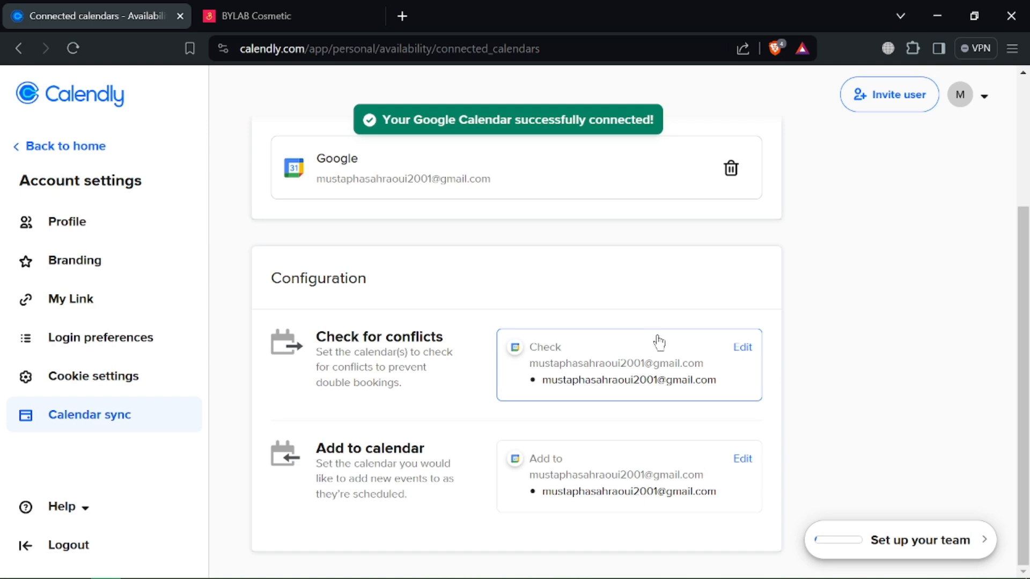
scroll("up", 3)
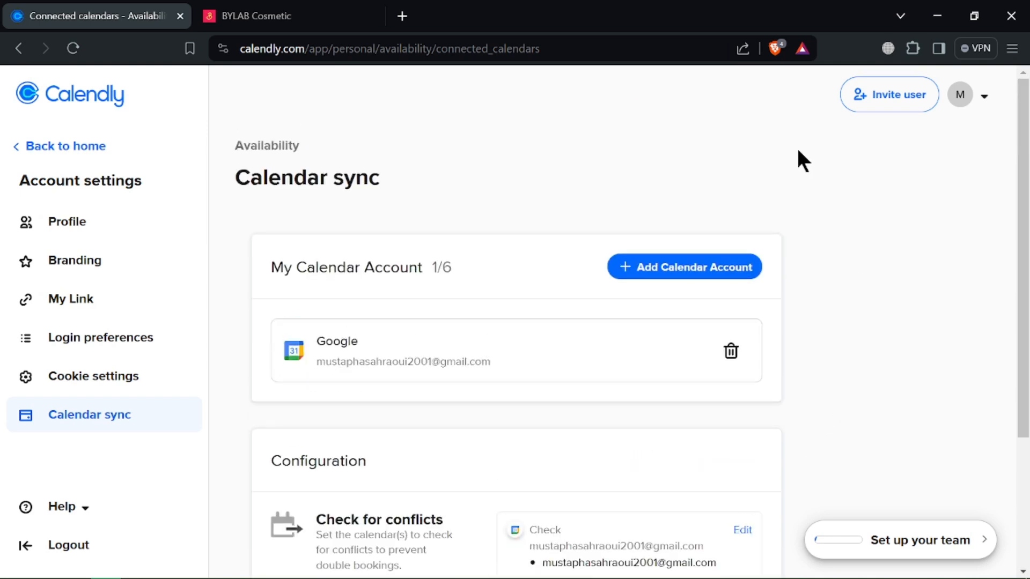
mouse_move(555, 184)
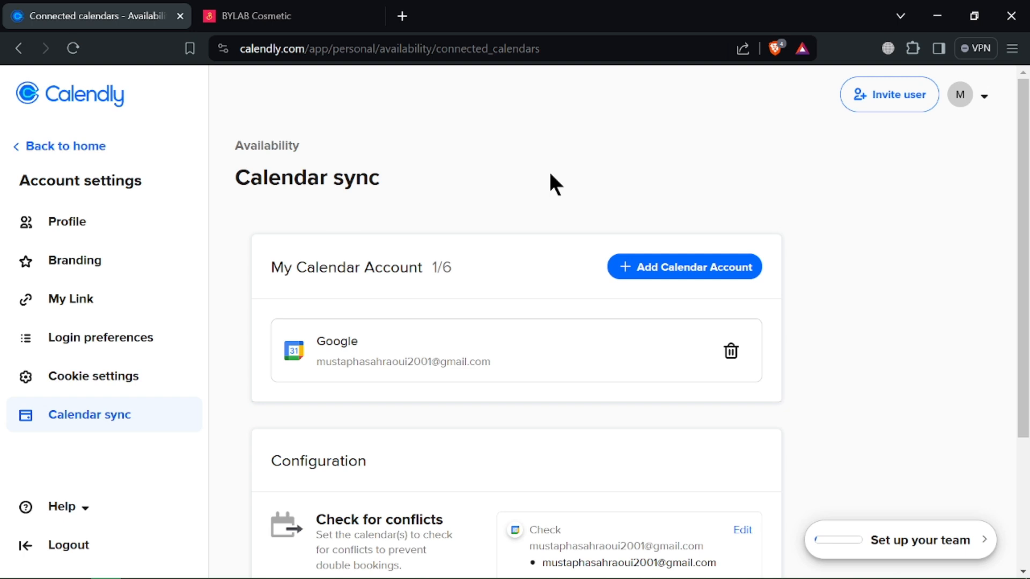
mouse_move(534, 198)
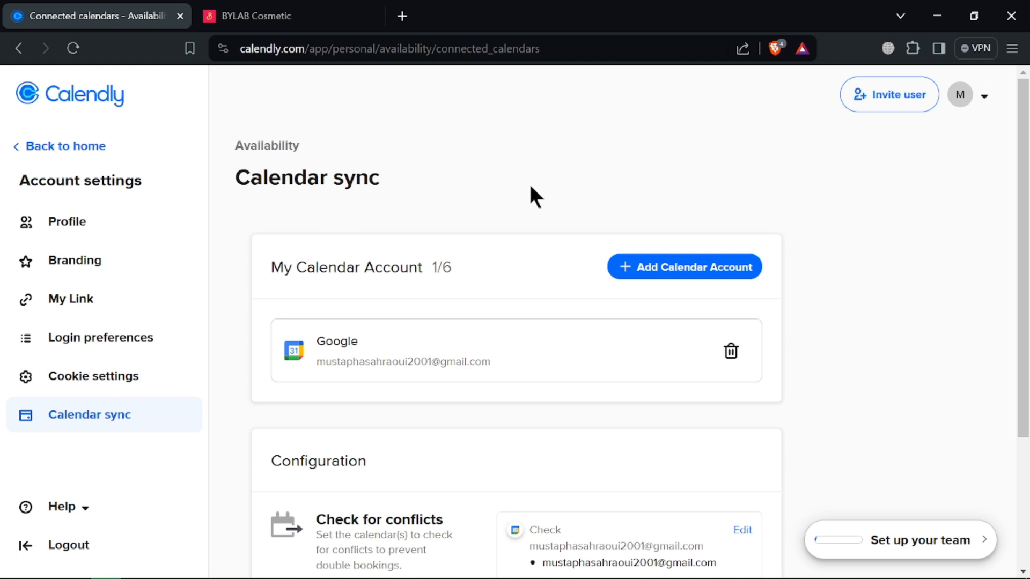